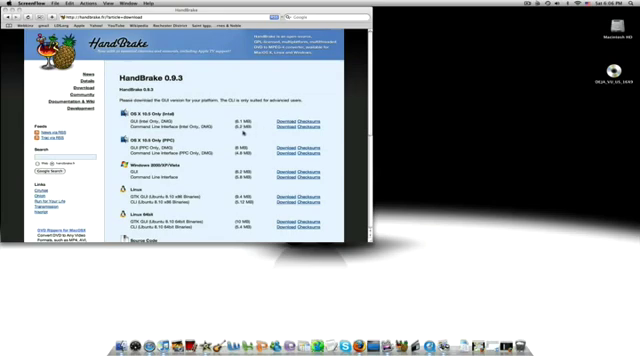
Load the DVD's VIDEO_TS folder as the HandBrake source.
{"action": "scroll", "scroll_direction": "down", "scroll_amount": 3}
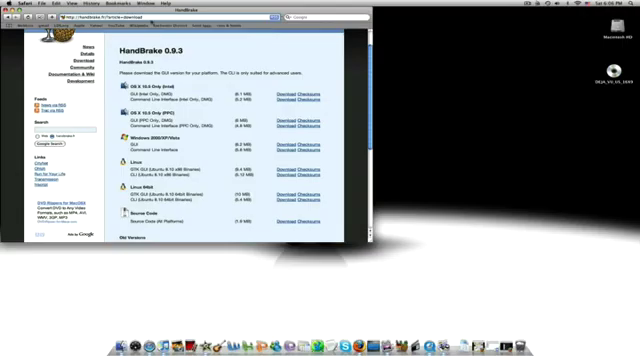
{"action": "scroll", "scroll_direction": "down", "scroll_amount": 3}
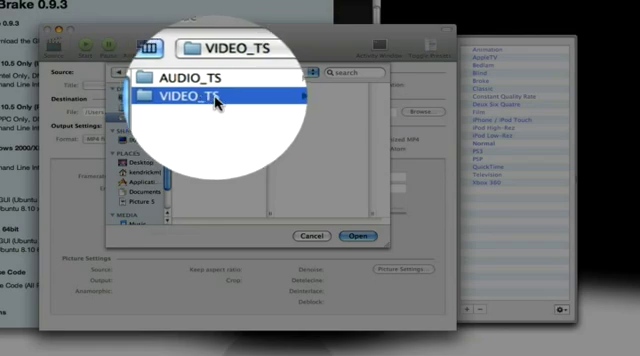
{"action": "double_click", "coordinate": [200, 96]}
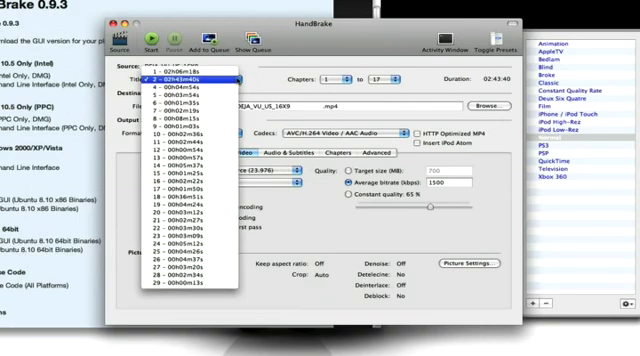
Select the disc title with the longest duration for encoding.
{"action": "left_click", "coordinate": [188, 76]}
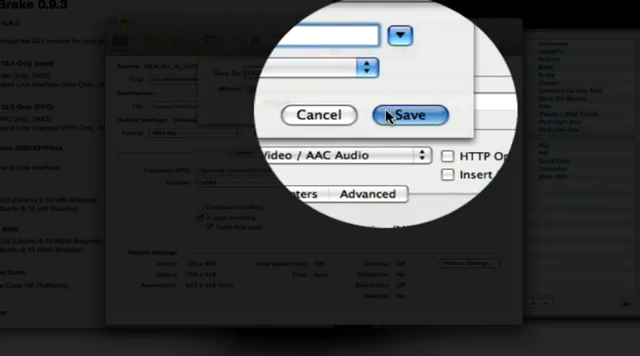
Confirm the output destination with Save and apply the iPod High-Rez preset.
{"action": "left_click", "coordinate": [408, 116]}
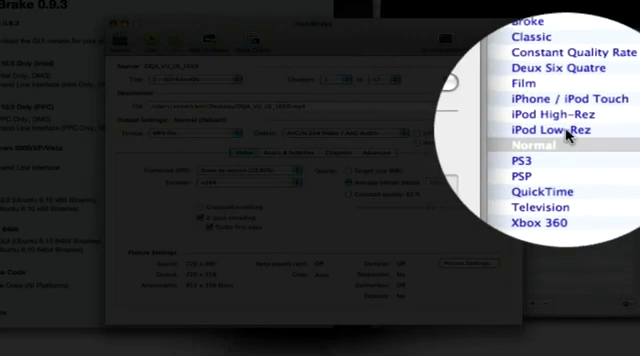
{"action": "left_click", "coordinate": [548, 120]}
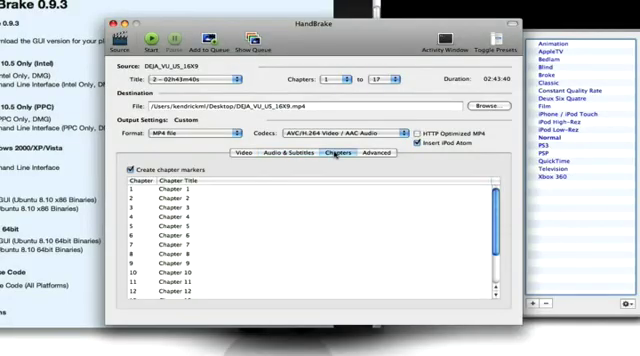
{"action": "left_click", "coordinate": [372, 152]}
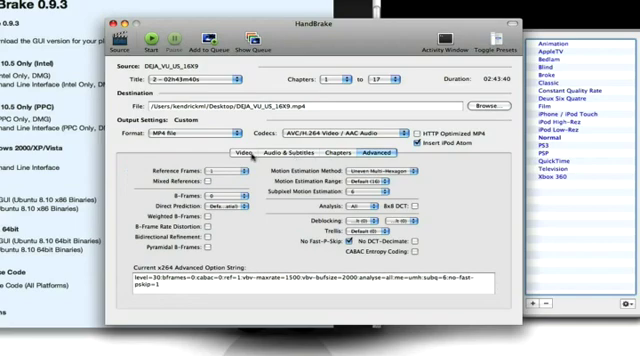
{"action": "left_click", "coordinate": [240, 152]}
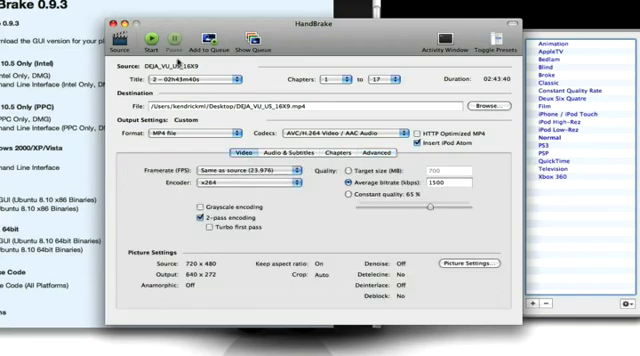